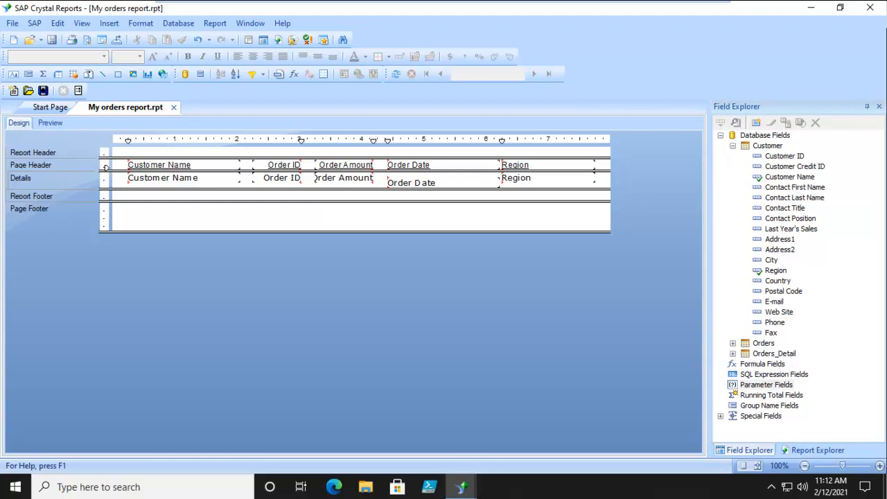
mouse_move(581, 172)
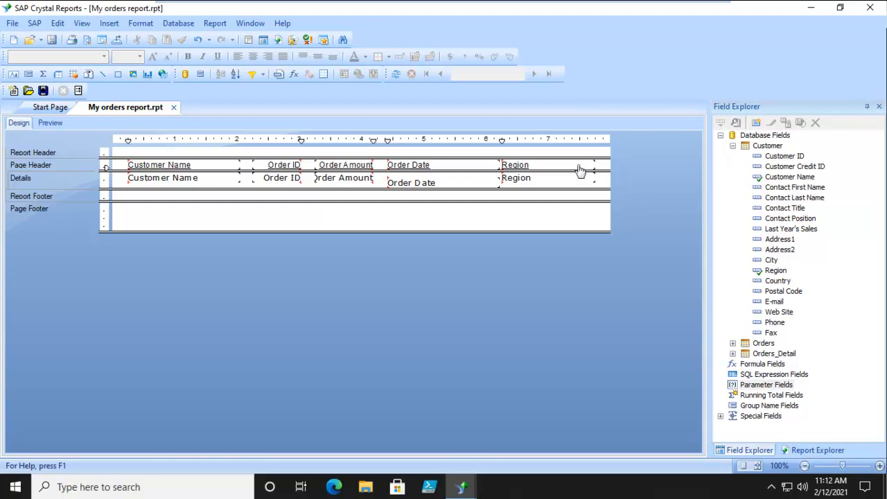
Create the Date parameter 'Order Interval' with Allow range values set to True
left_click(49, 123)
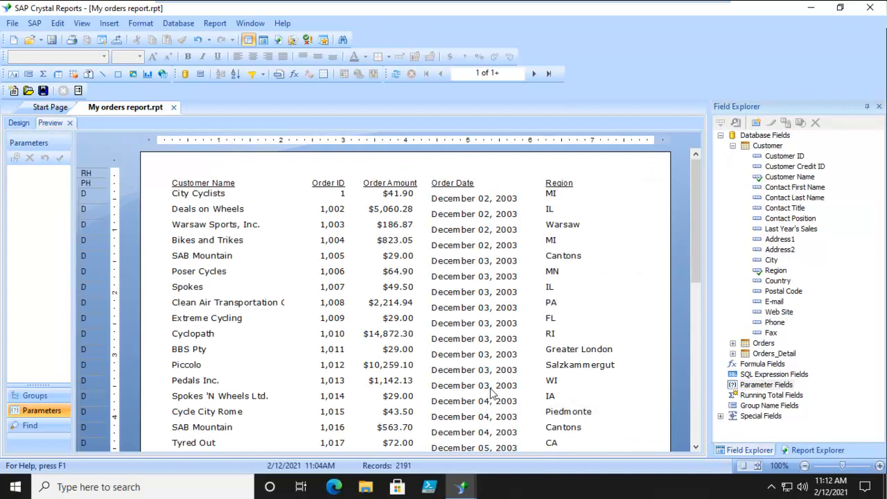
mouse_move(496, 414)
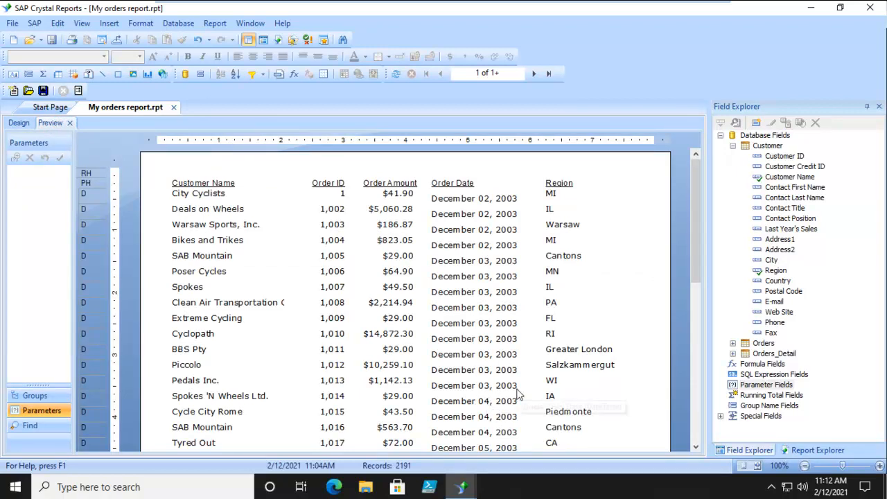
mouse_move(794, 354)
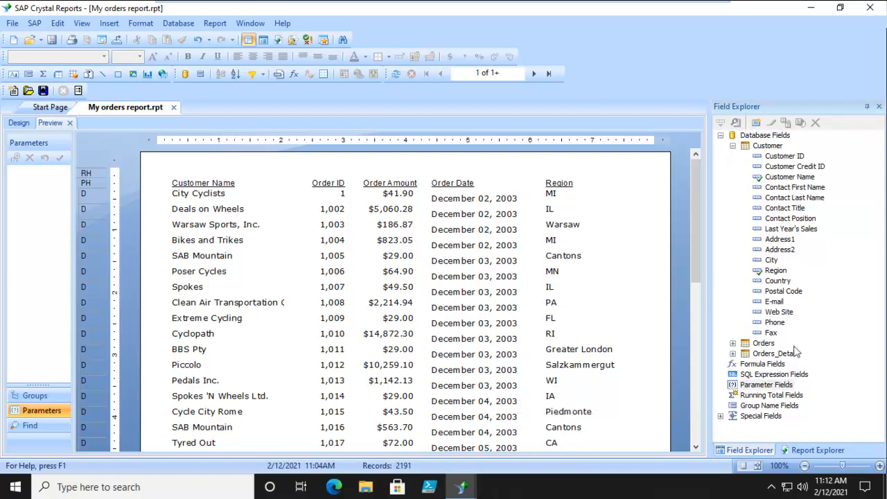
left_click(18, 123)
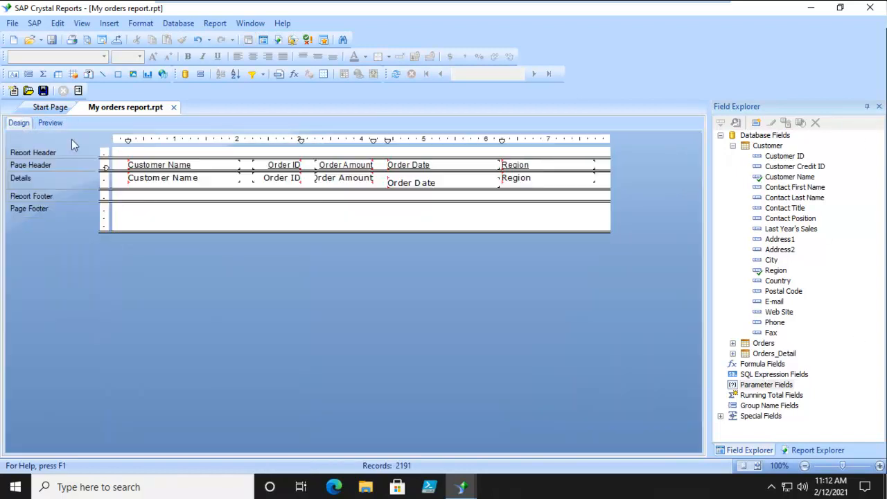
left_click(765, 384)
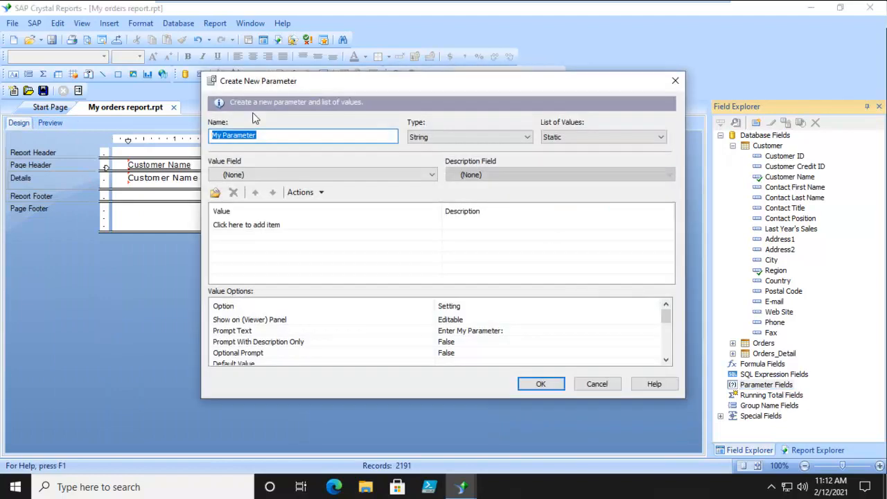
type("Order Interv")
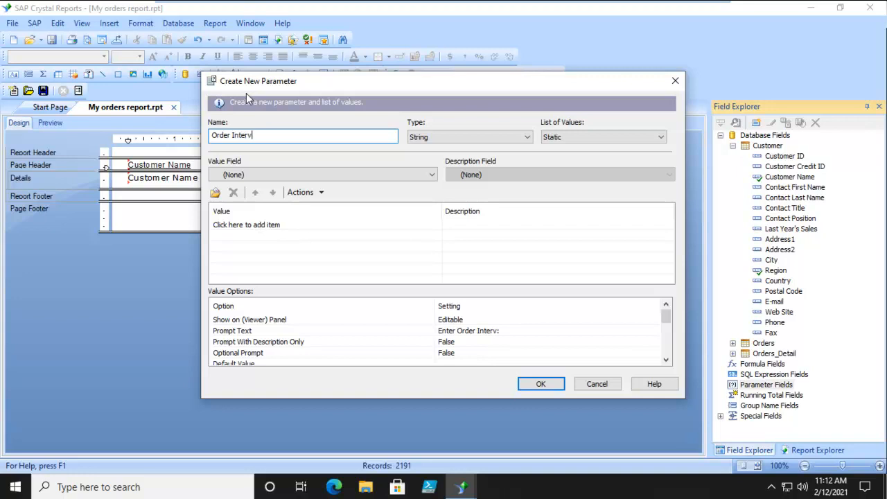
left_click(525, 136)
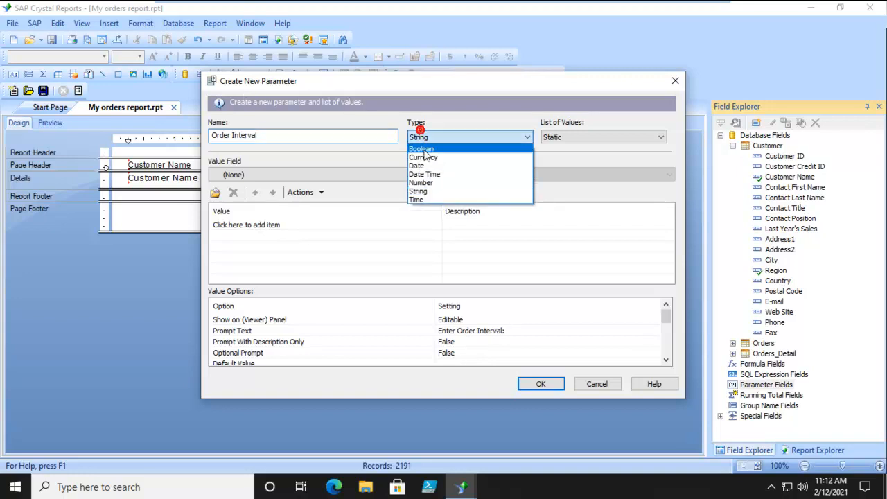
left_click(416, 166)
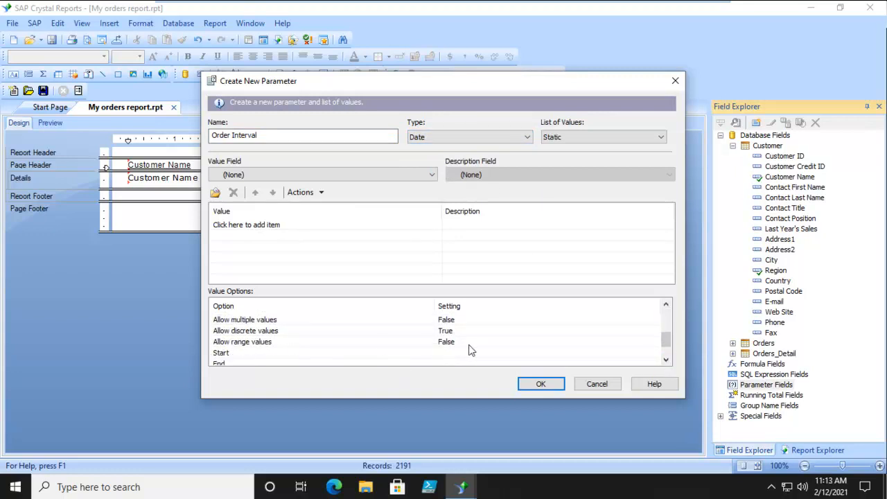
left_click(652, 341)
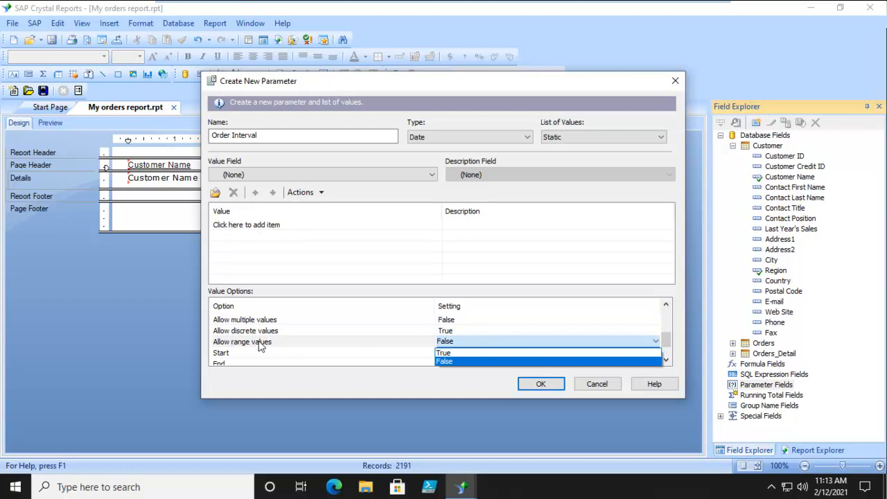
left_click(444, 361)
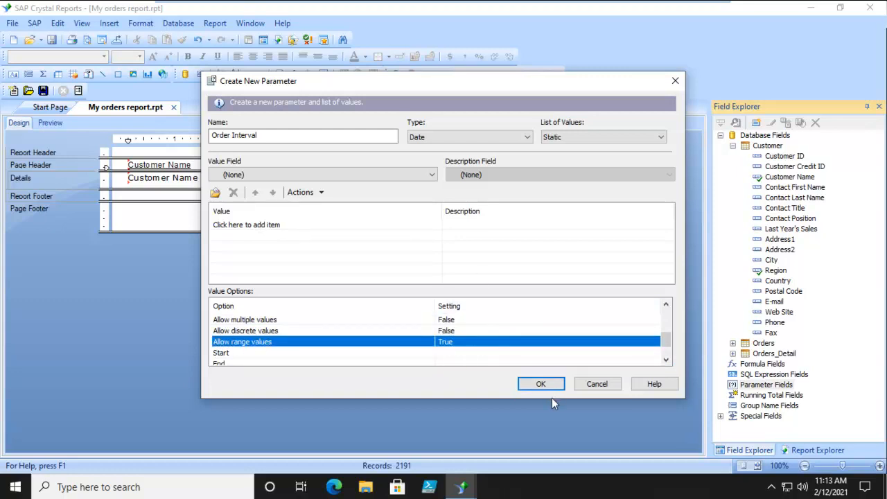
left_click(540, 384)
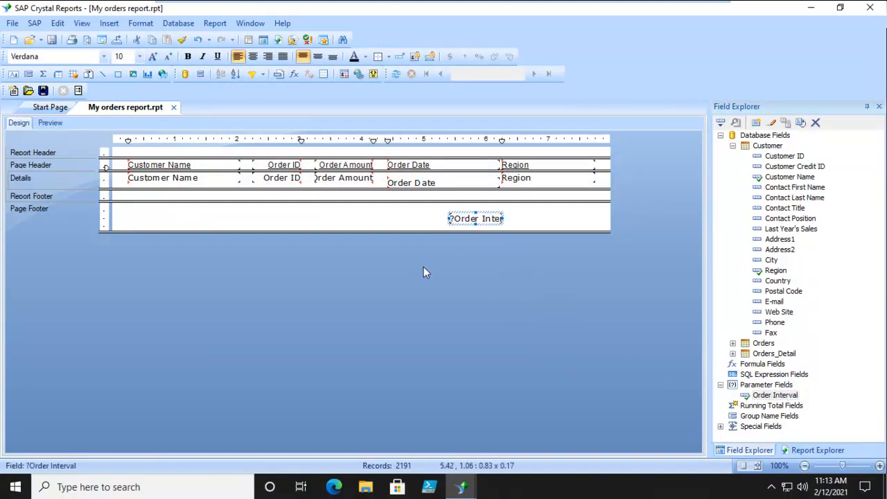
Turn on Suppress for the page-footer Order Interval field in Format Field
right_click(475, 218)
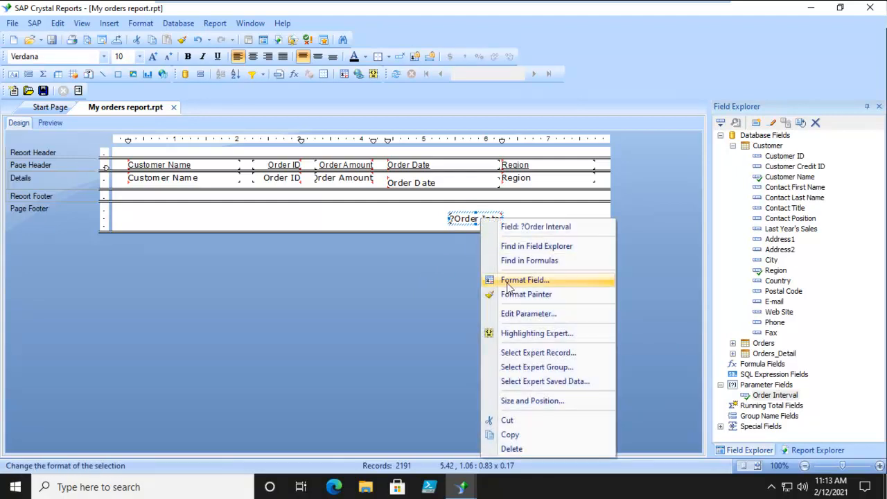
left_click(524, 279)
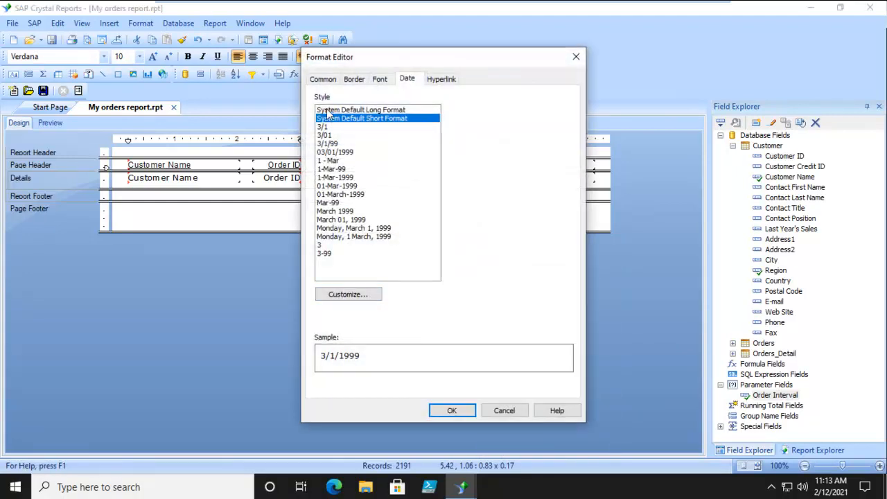
left_click(323, 78)
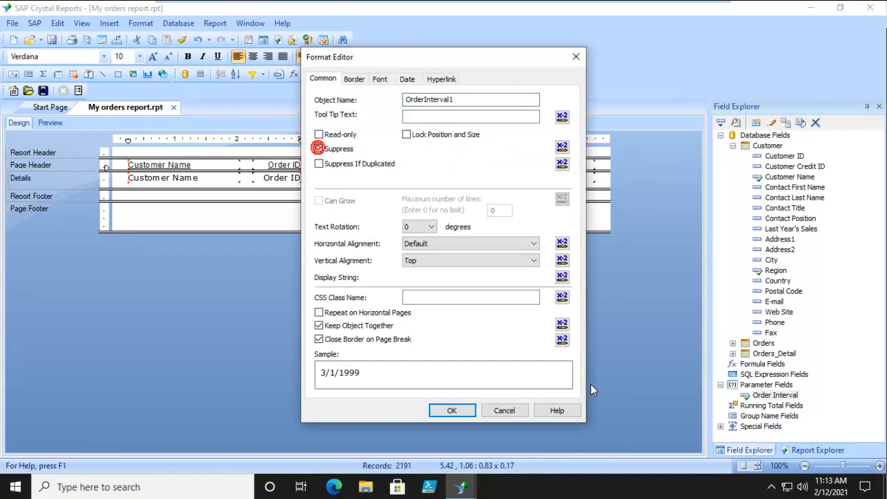
left_click(452, 410)
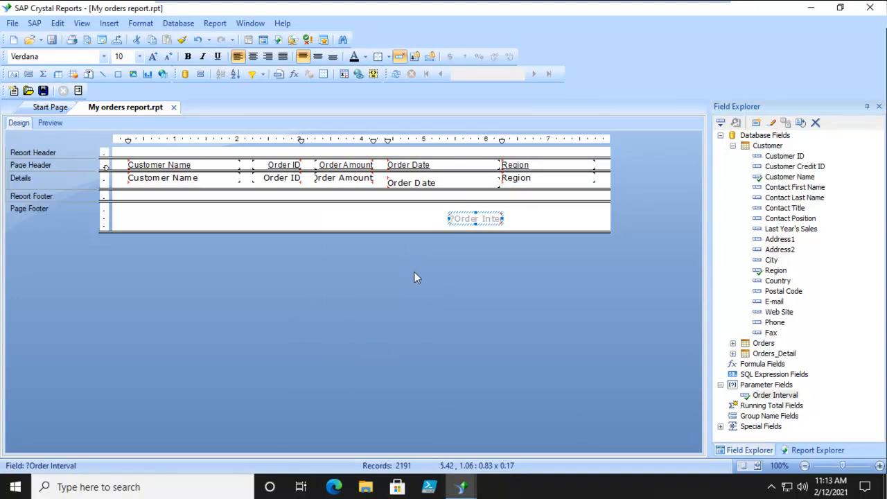
Preview the report with an Order Interval from 1/1/2003 to 1/1/2004
left_click(50, 123)
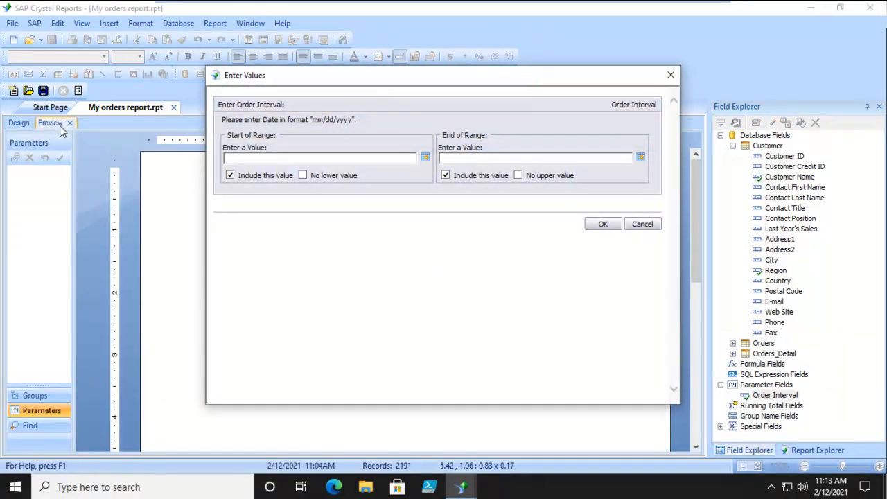
mouse_move(370, 260)
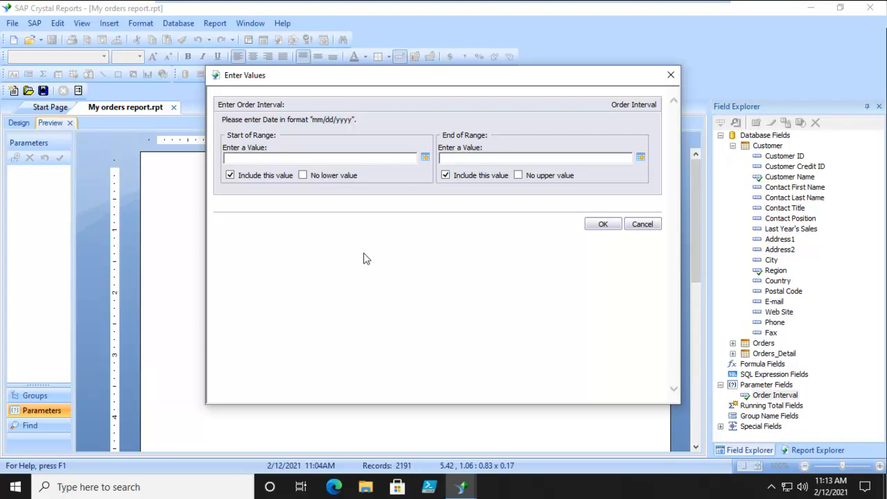
mouse_move(425, 165)
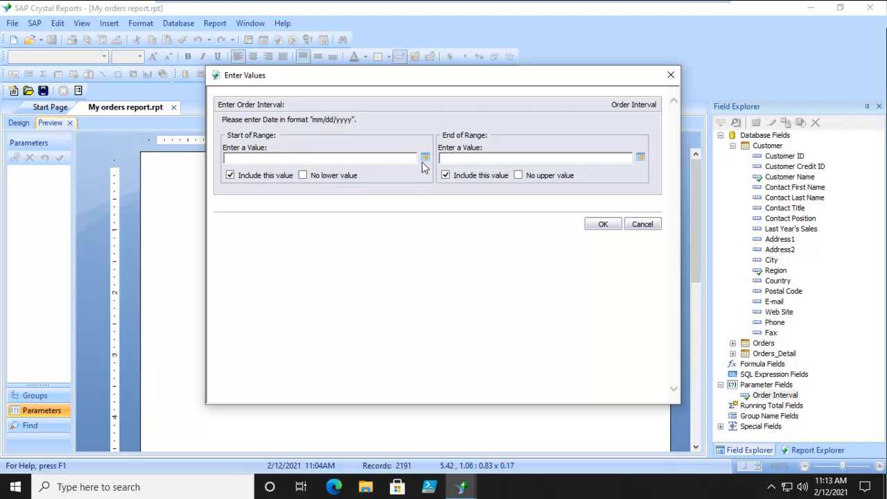
mouse_move(587, 171)
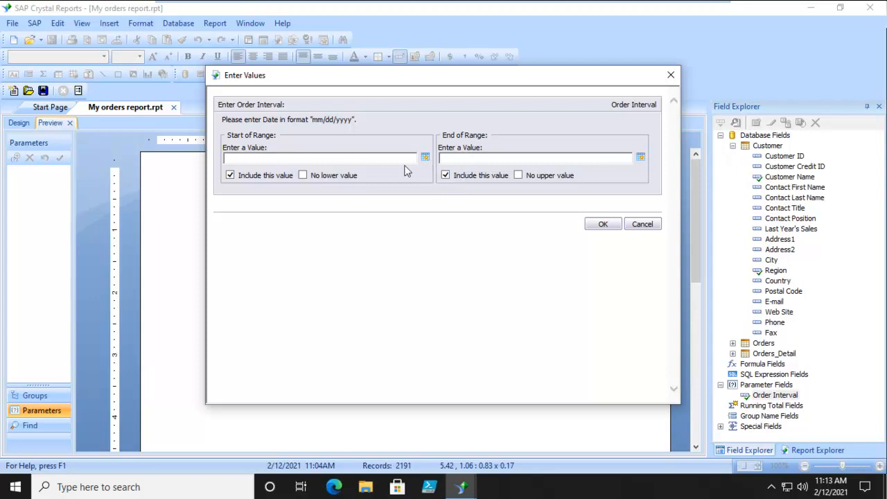
left_click(640, 157)
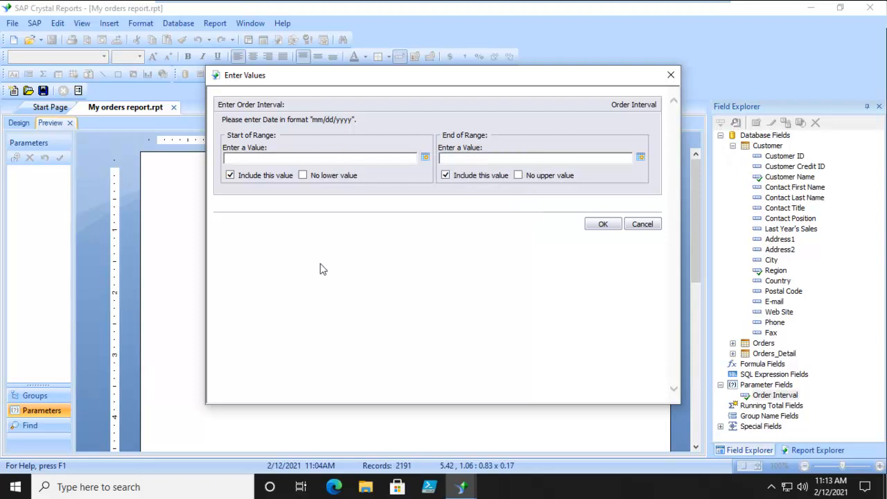
type("1/1/2003")
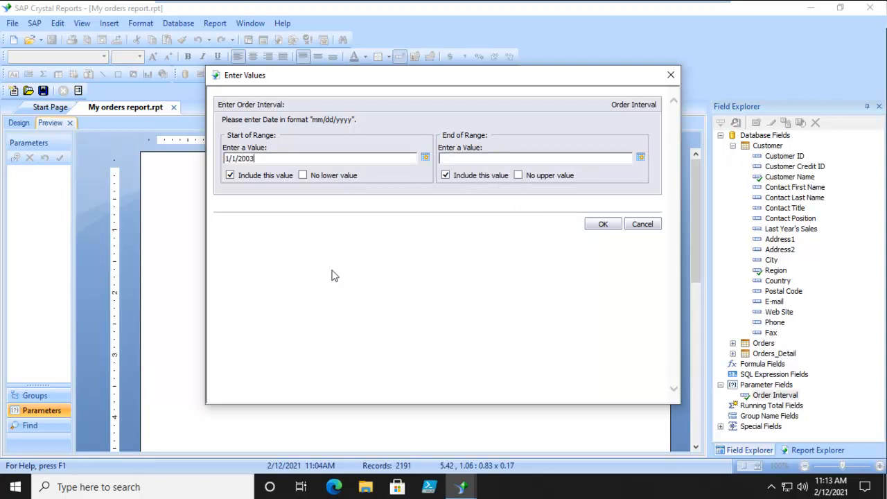
type("1")
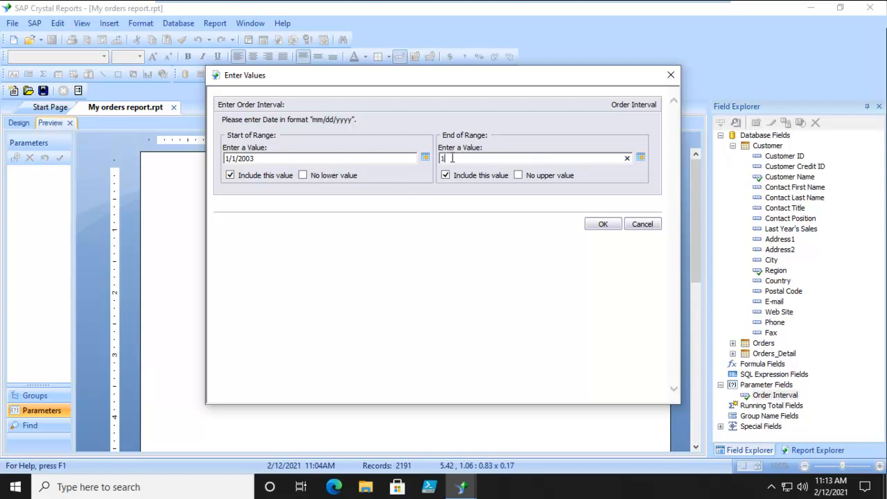
type("/31/2003")
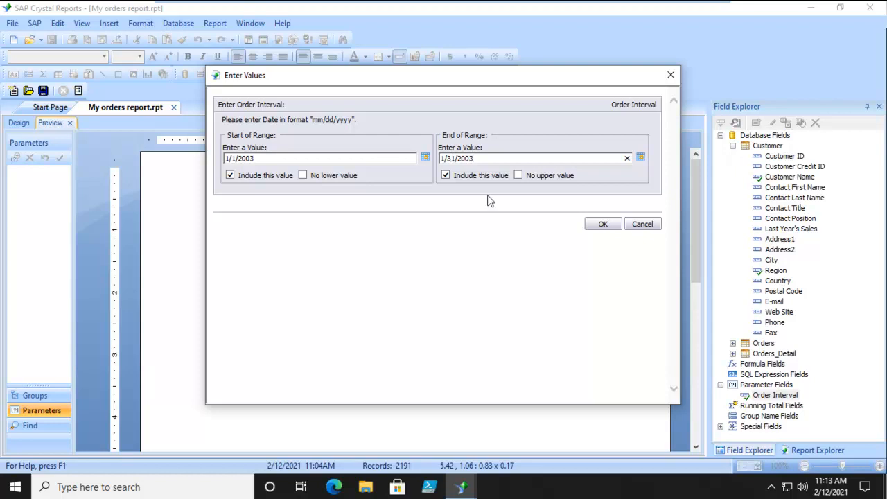
left_click(533, 158)
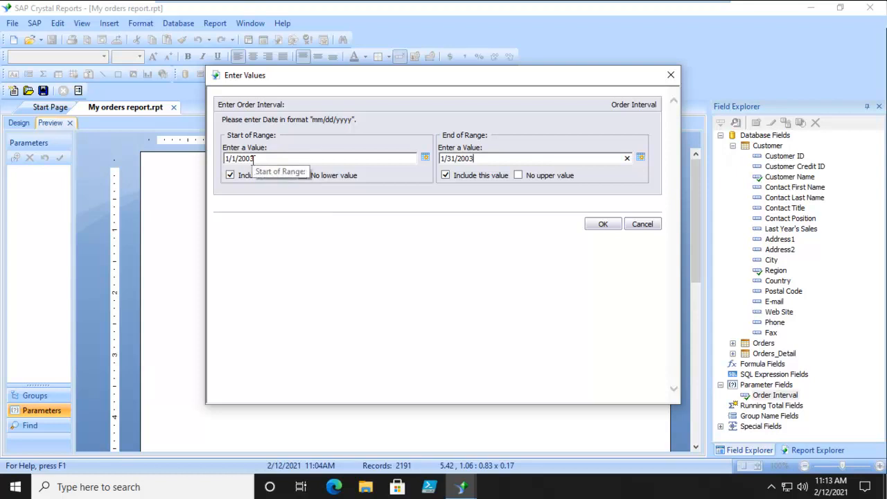
left_click(530, 158)
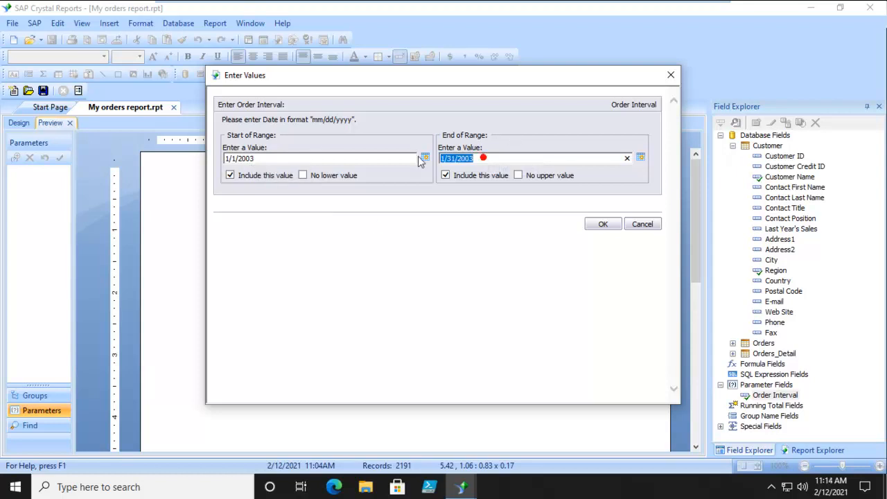
type("1/1/")
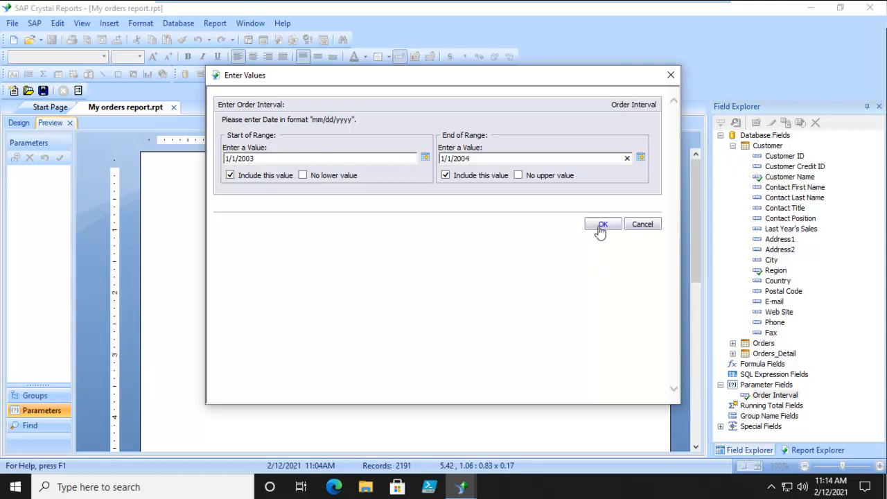
left_click(602, 224)
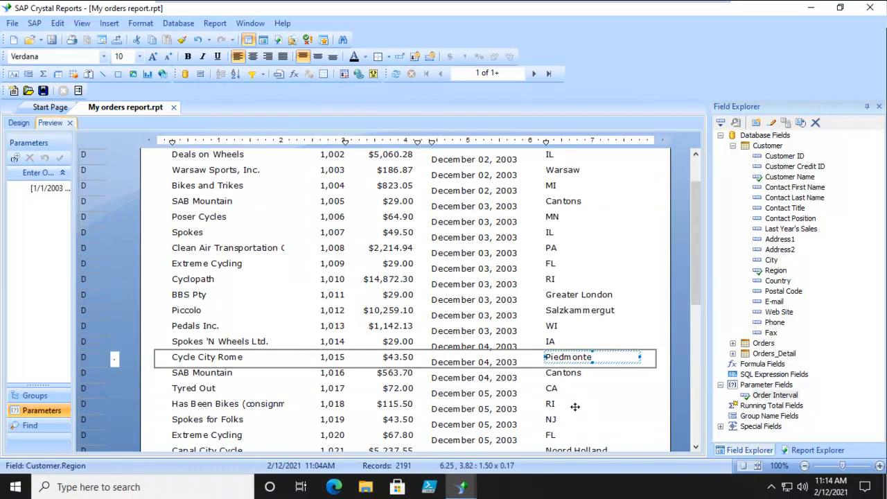
scroll("down", 3)
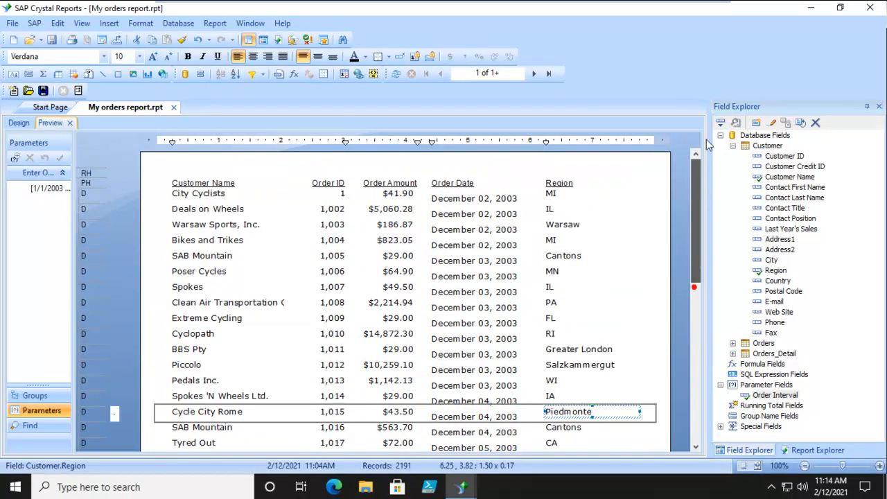
mouse_move(492, 187)
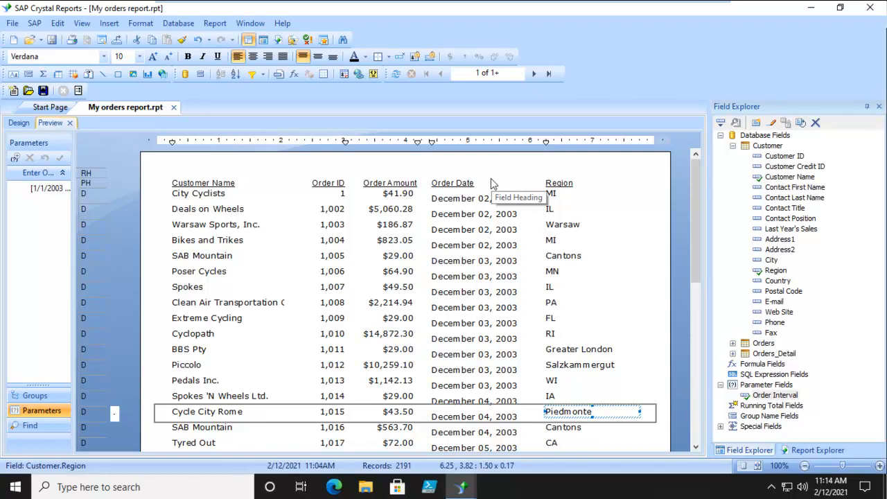
mouse_move(485, 345)
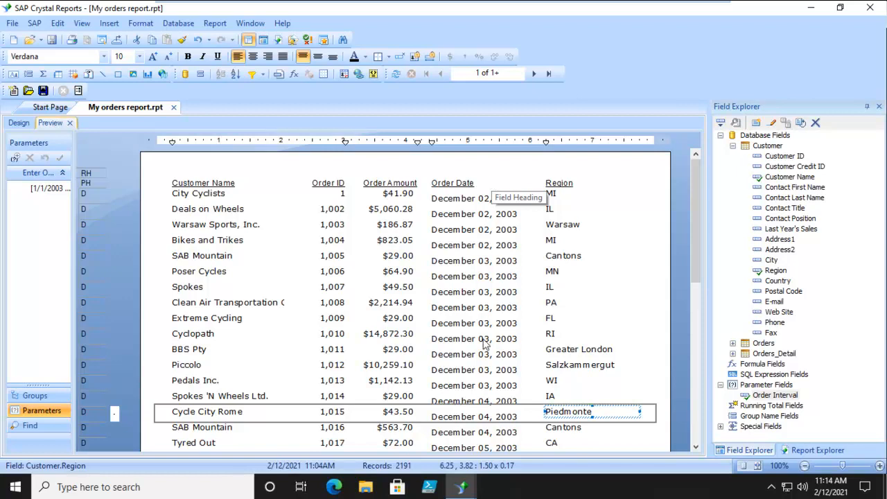
scroll("down", 3)
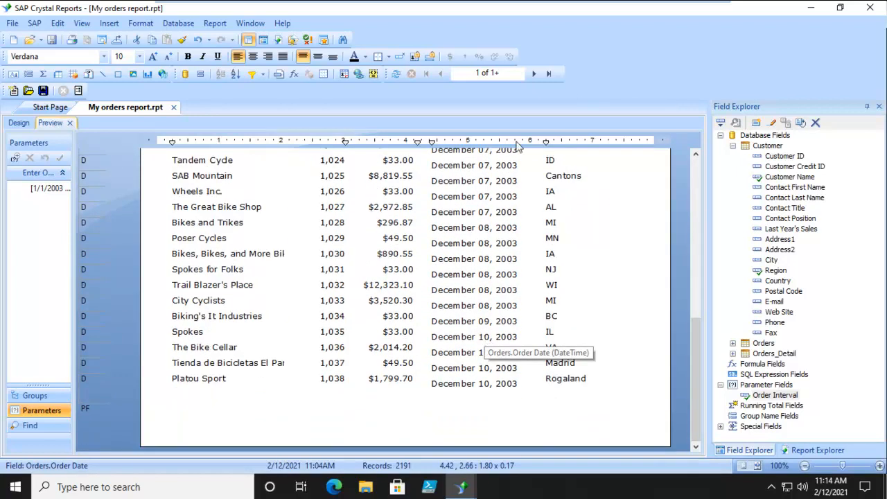
left_click(548, 73)
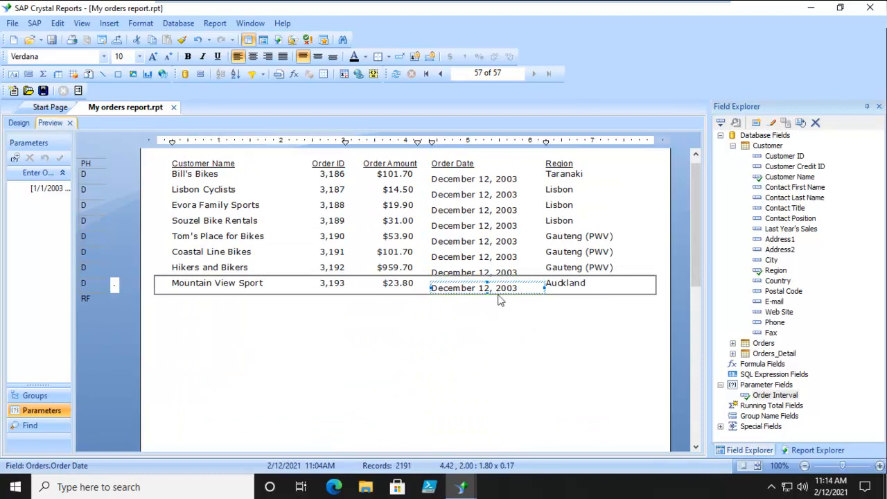
left_click(425, 72)
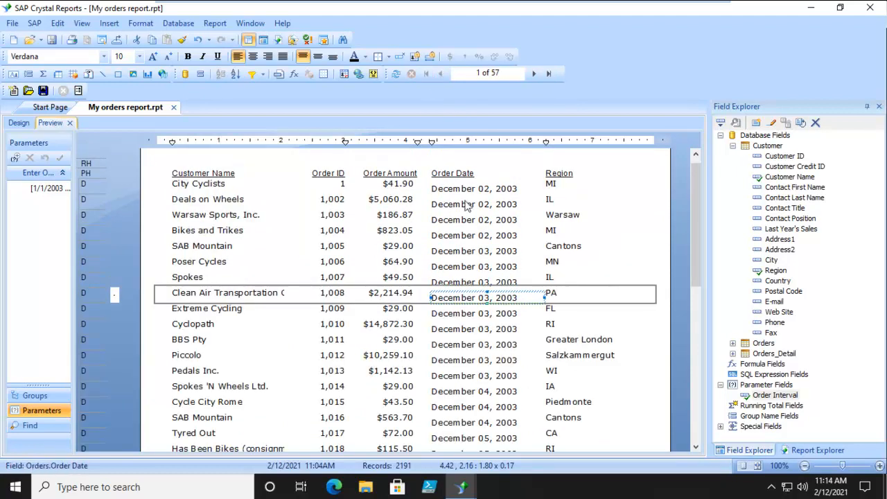
scroll("down", 3)
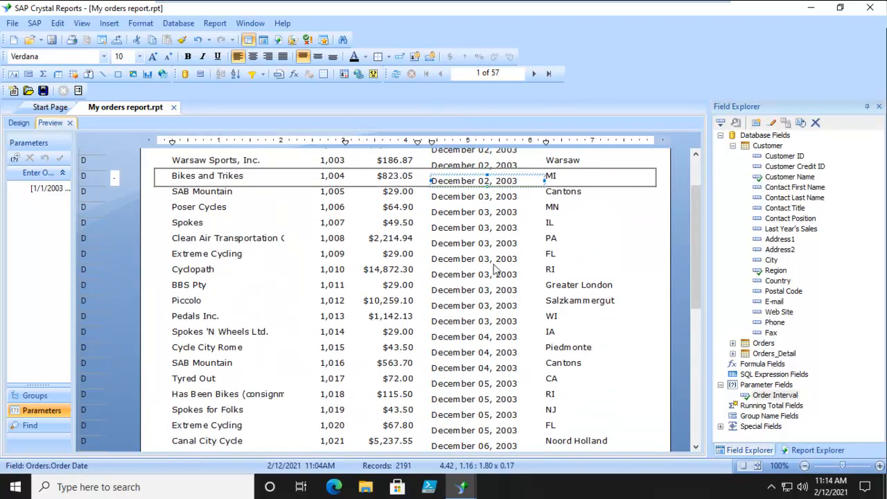
left_click(533, 73)
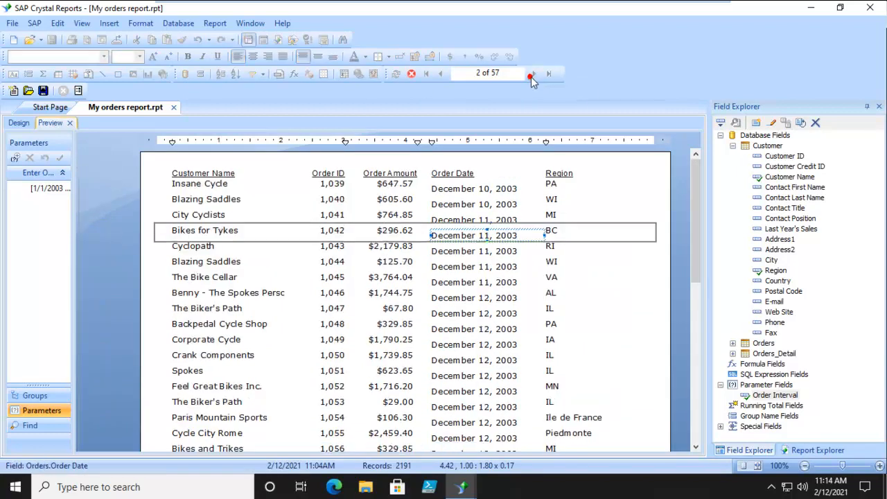
left_click(531, 74)
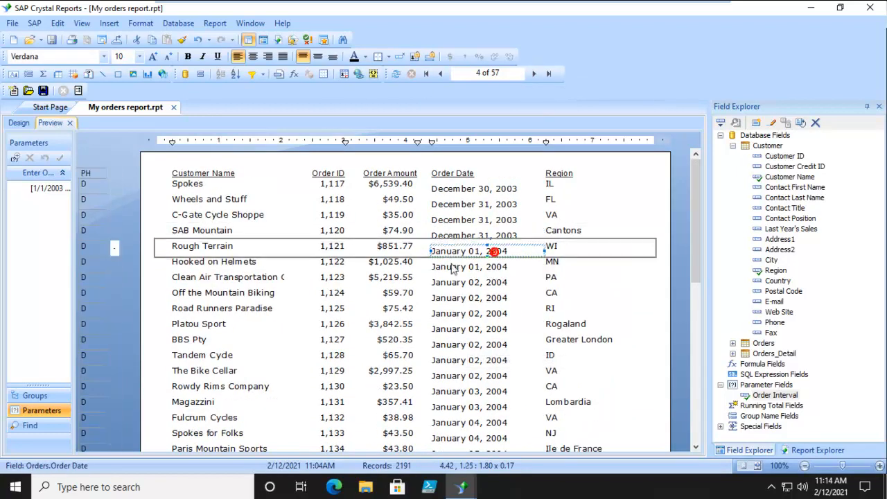
scroll("down", 3)
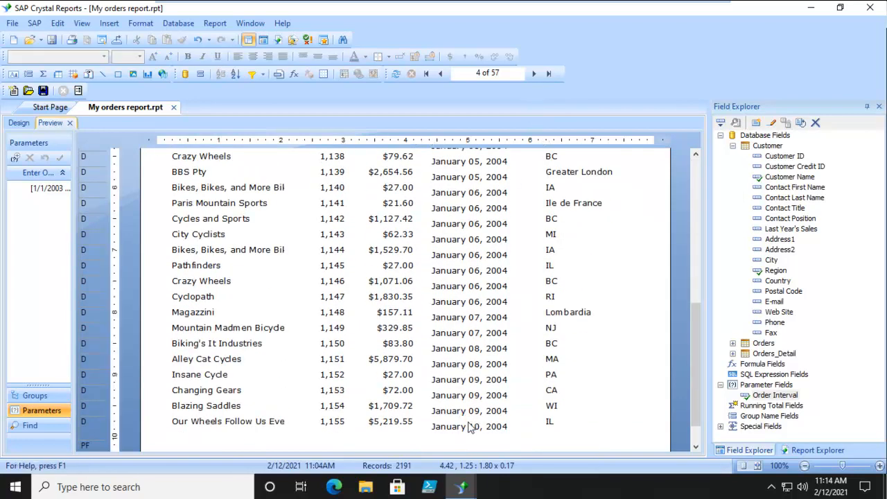
left_click(775, 394)
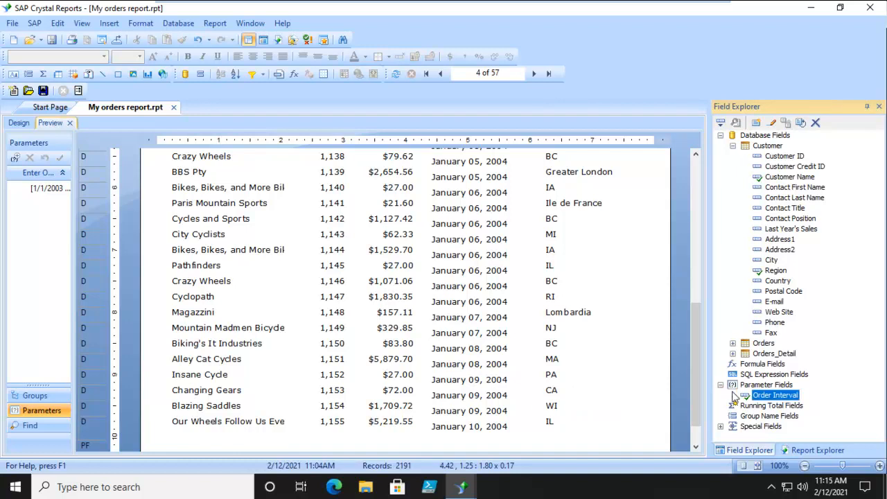
Add an Order Date selection rule, changing 'is between' to 'is equal to'
left_click(19, 123)
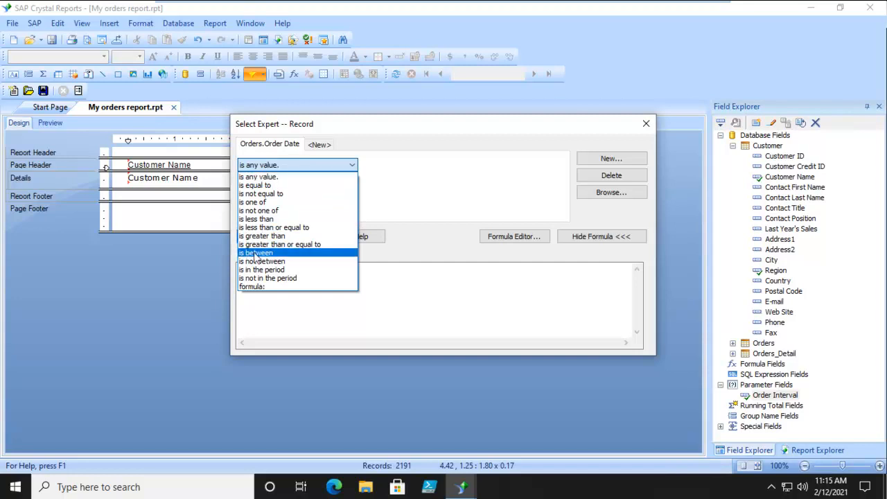
left_click(257, 252)
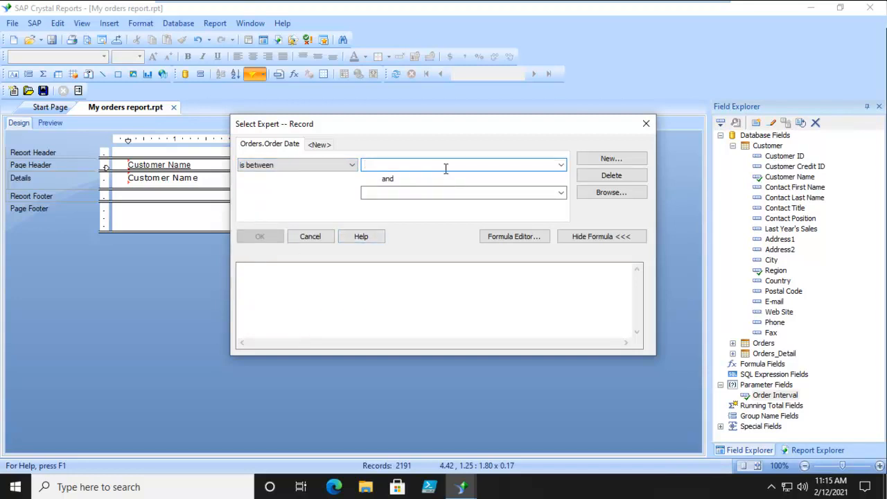
left_click(351, 165)
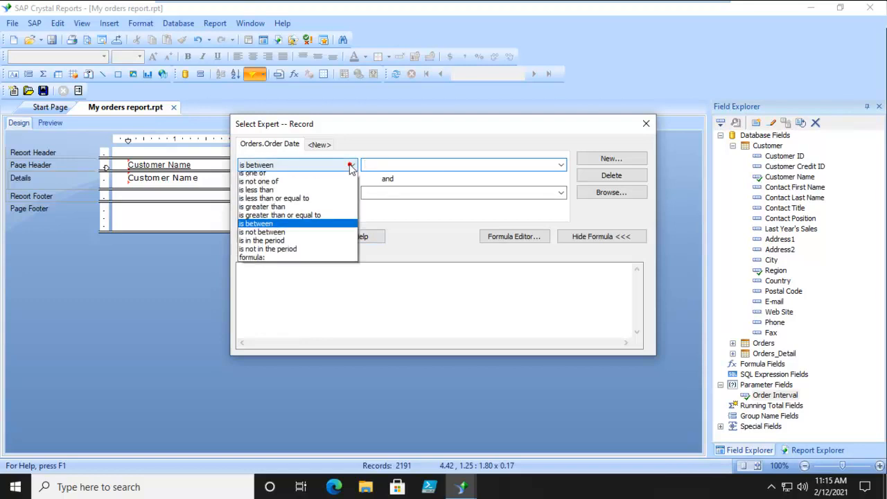
left_click(277, 165)
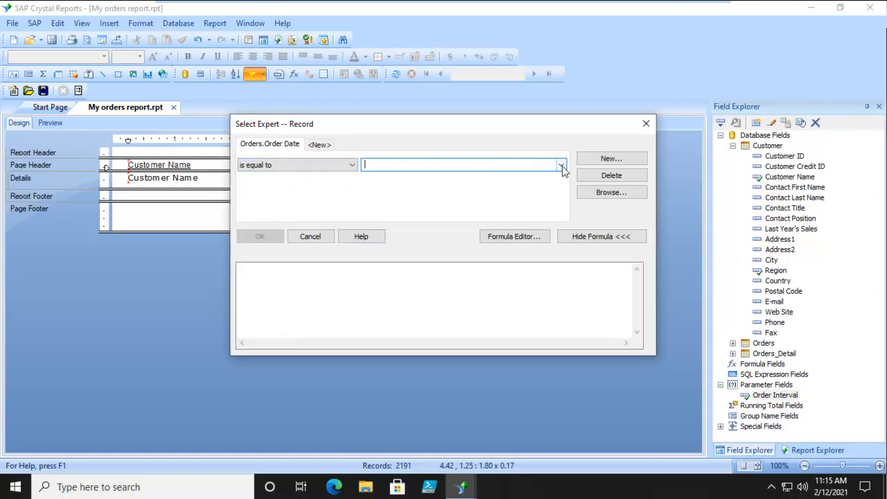
left_click(561, 164)
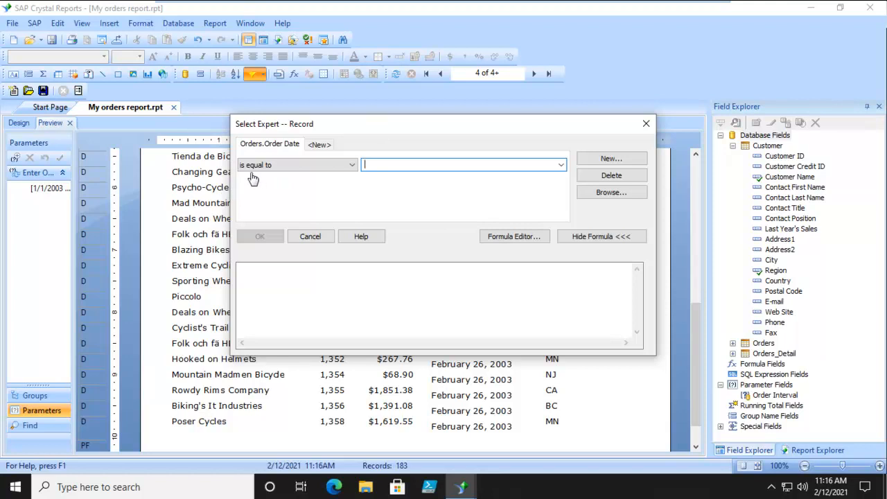
mouse_move(561, 165)
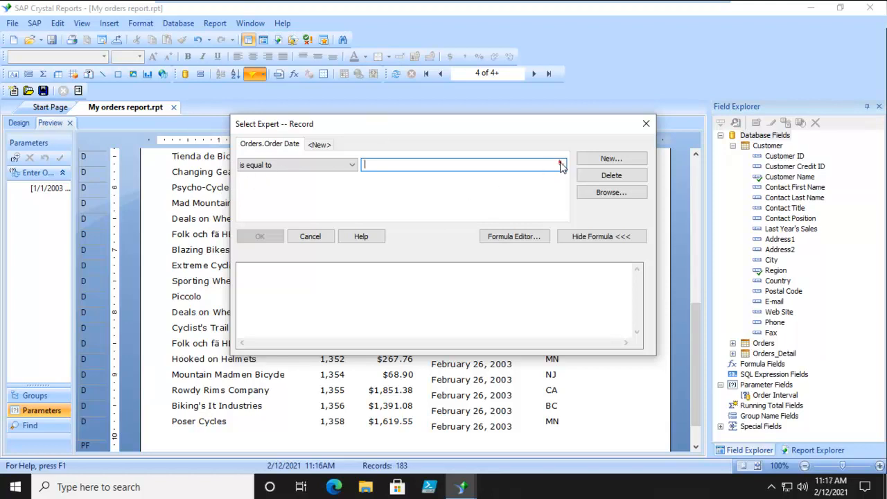
left_click(562, 165)
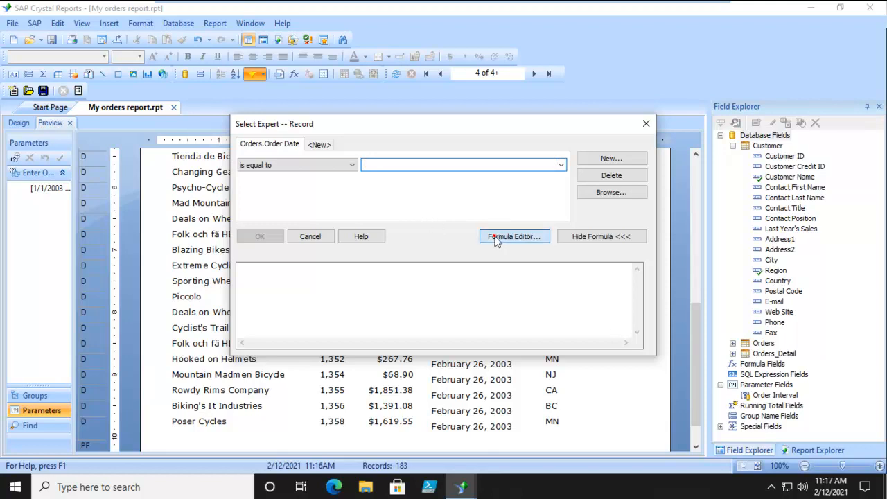
Write {Orders.Order Date} = {?Order Interval} in the Formula Editor, check it, and save
left_click(513, 237)
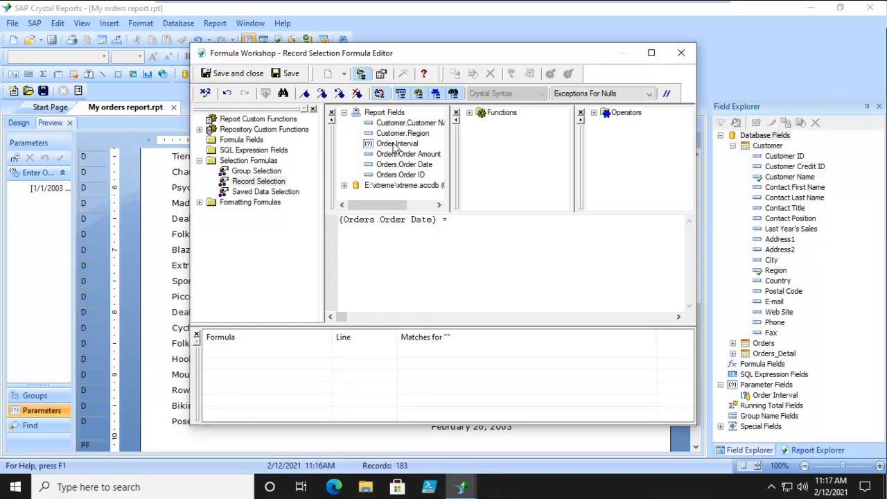
double_click(398, 144)
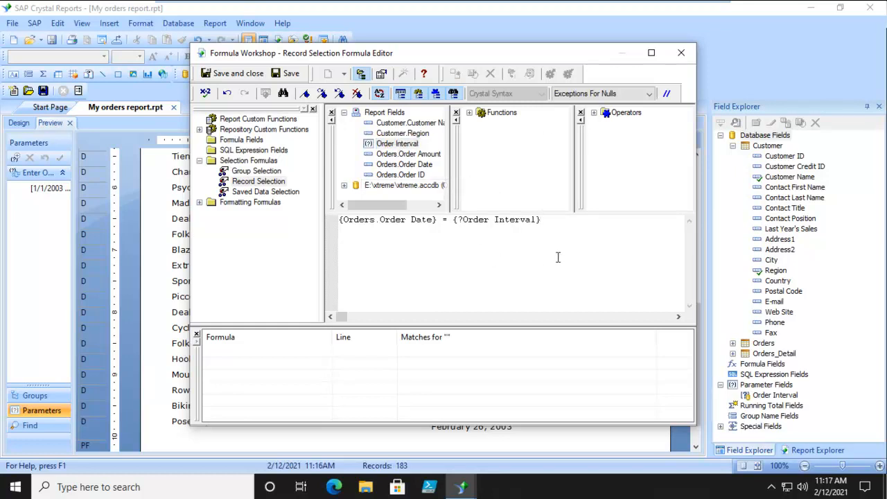
left_click(283, 94)
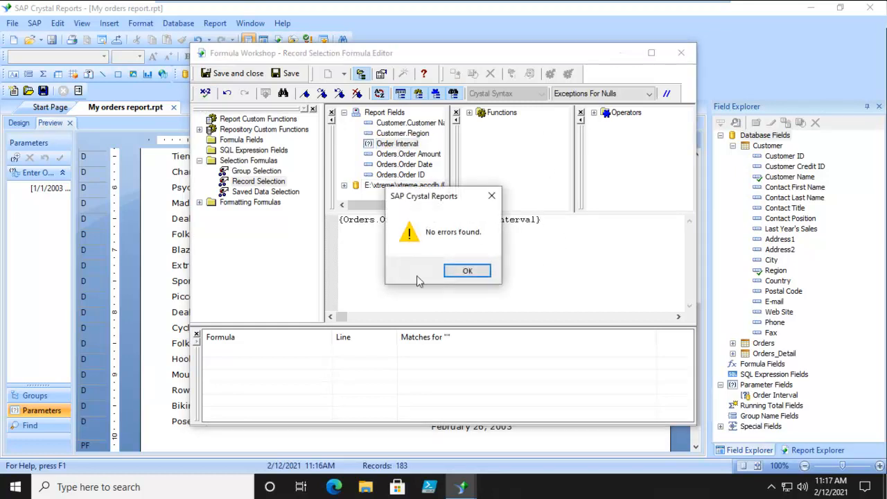
left_click(467, 270)
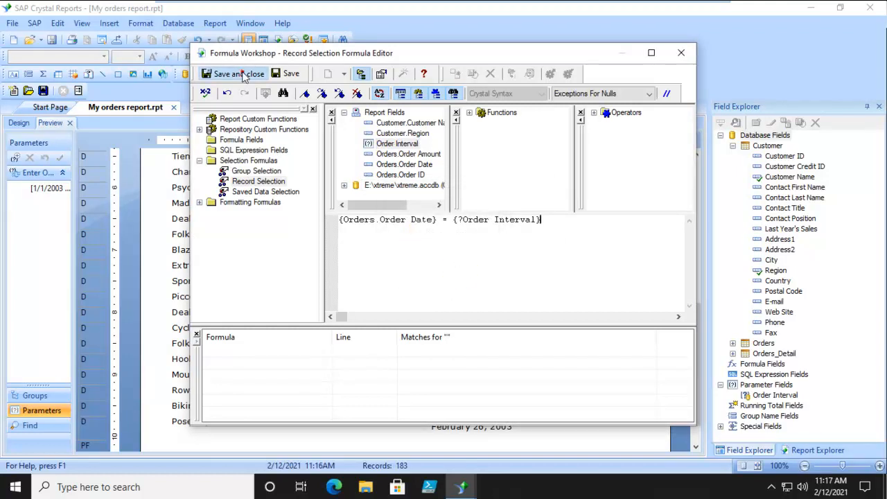
left_click(228, 74)
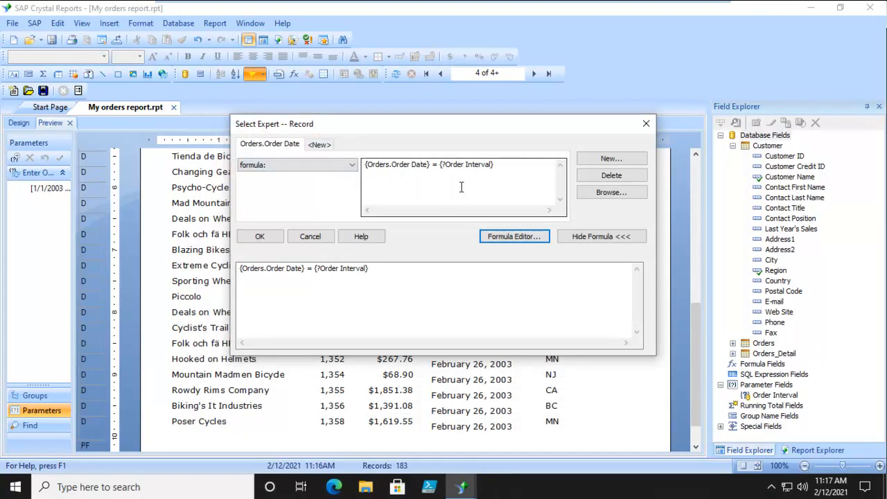
left_click(260, 236)
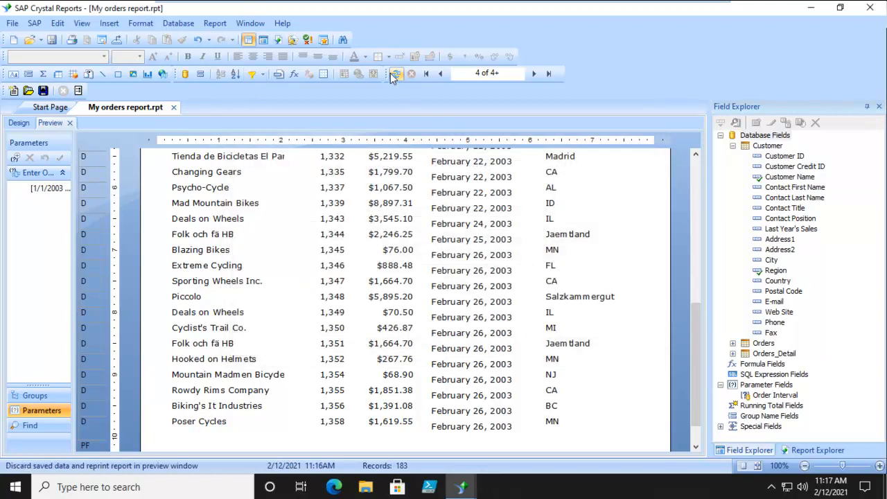
left_click(396, 74)
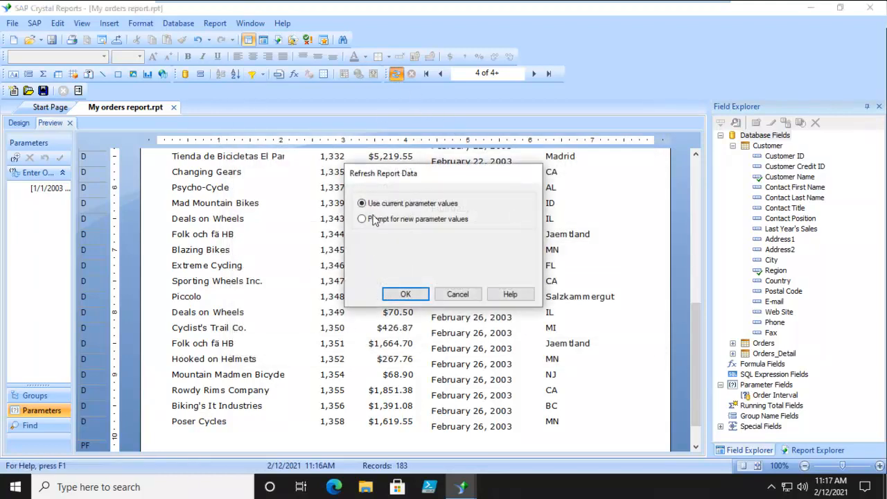
left_click(406, 294)
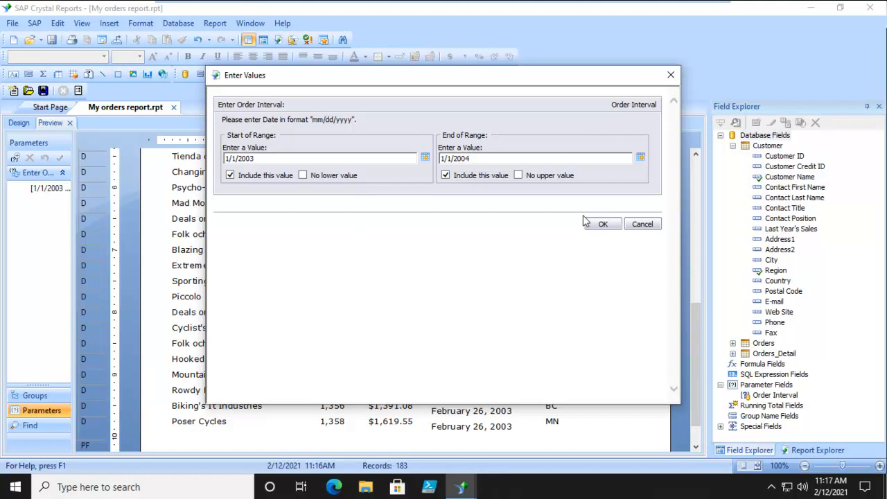
left_click(603, 223)
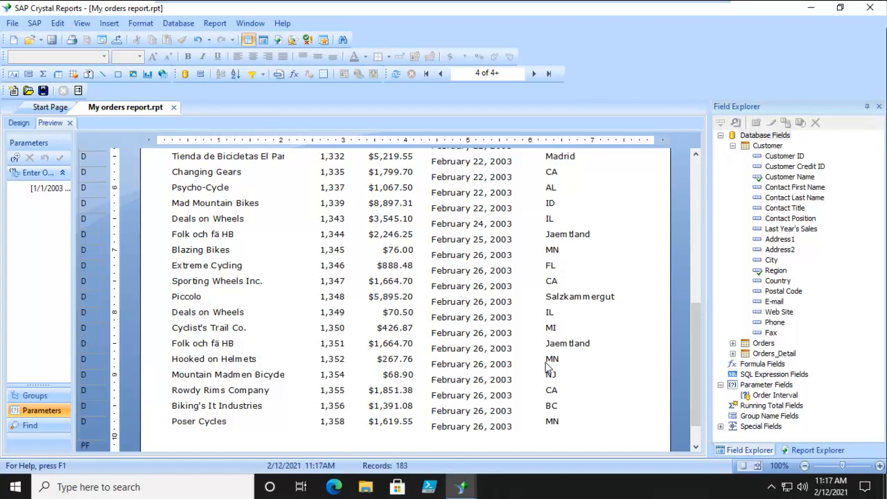
Refresh with new parameter values, setting the End of Range to 1/31/2003
left_click(396, 74)
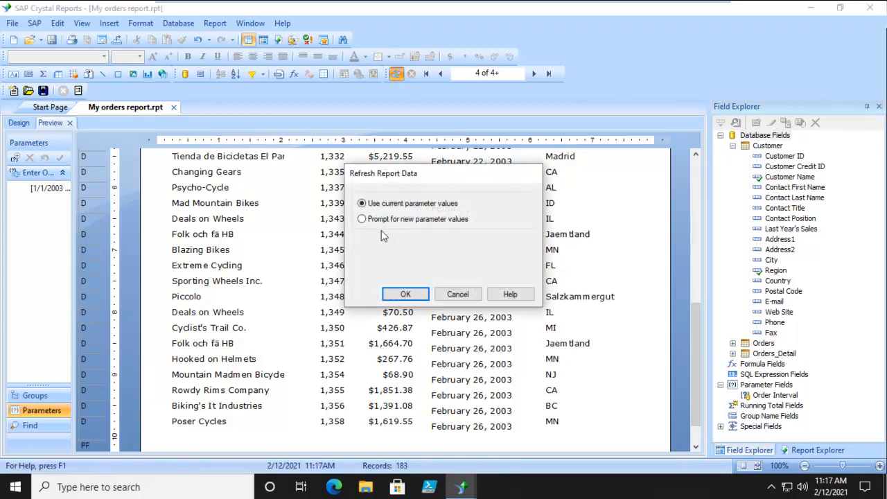
left_click(405, 294)
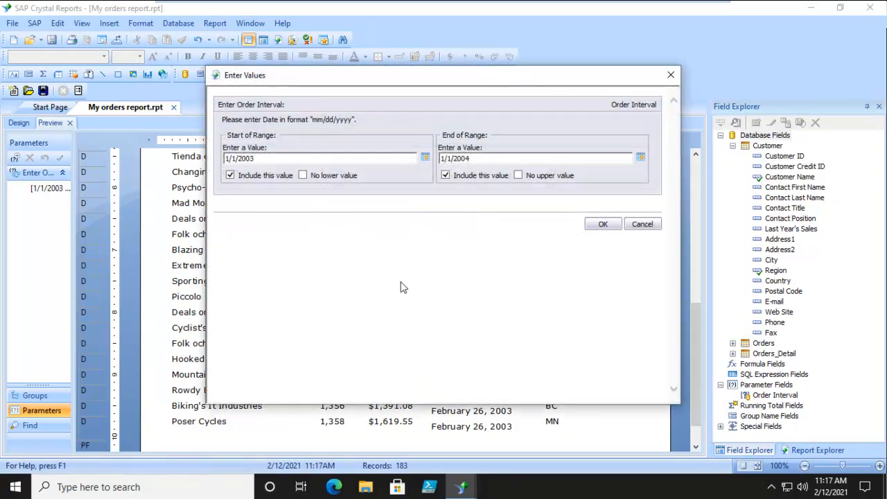
mouse_move(504, 170)
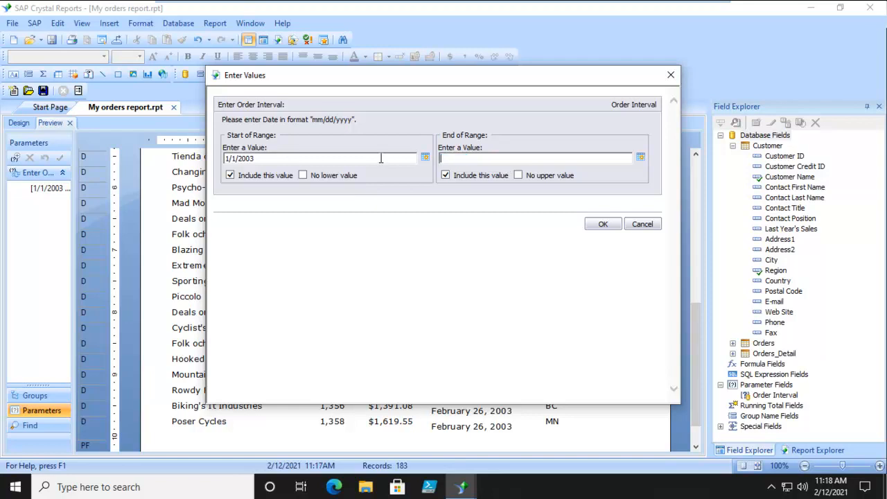
type("1.")
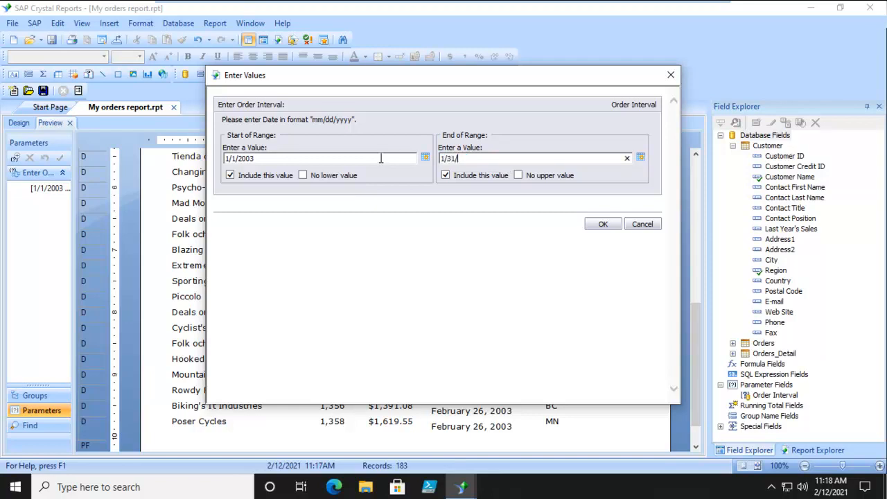
type("2003")
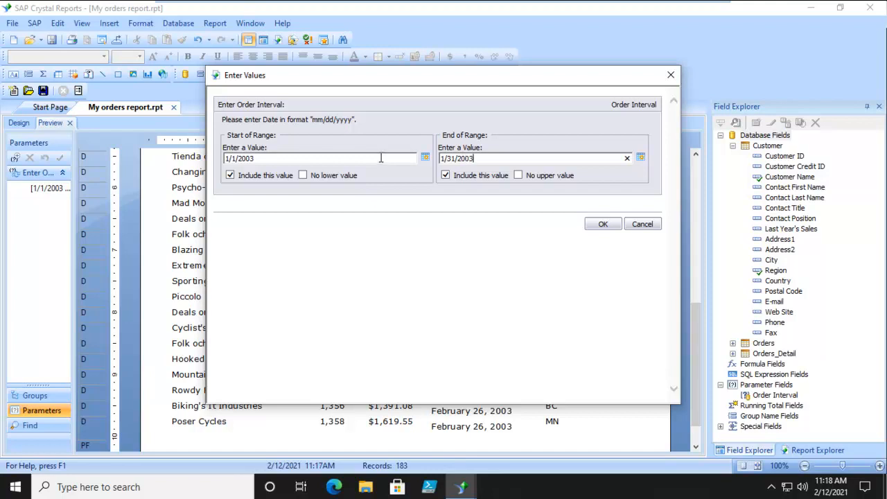
left_click(603, 223)
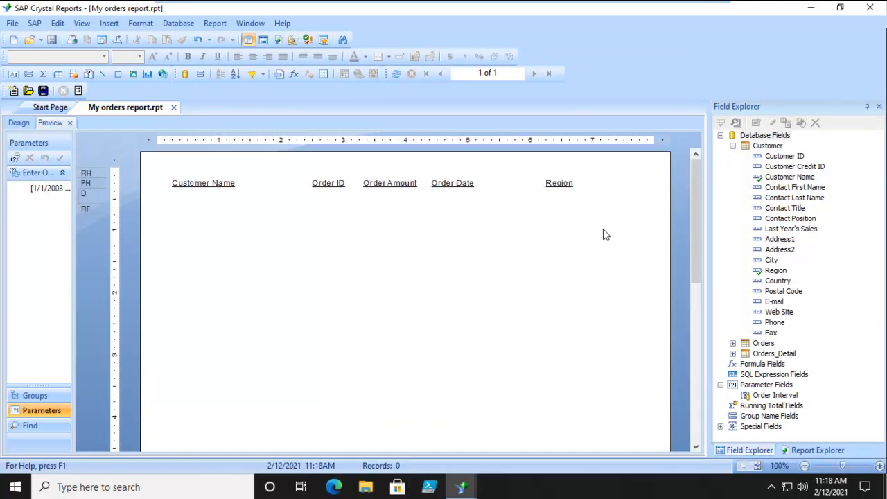
mouse_move(317, 314)
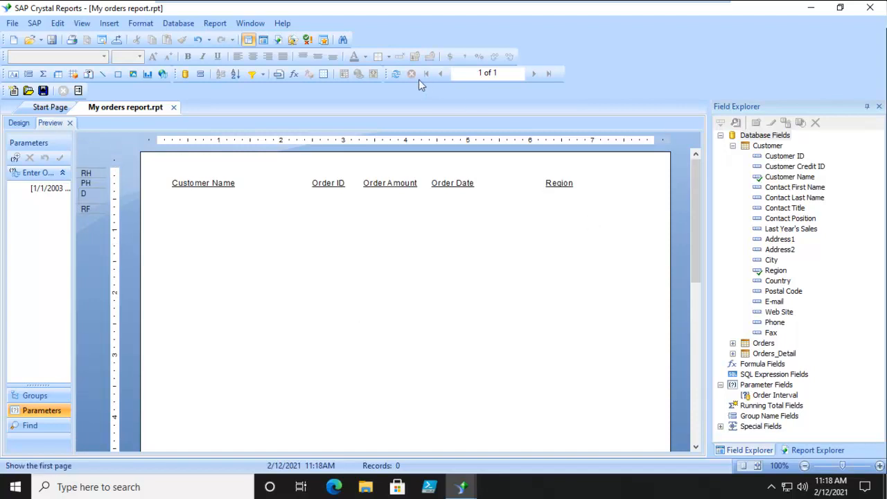
Rerun with End of Range 1/6/2003 after the 31/1/2003 entry is rejected
left_click(396, 73)
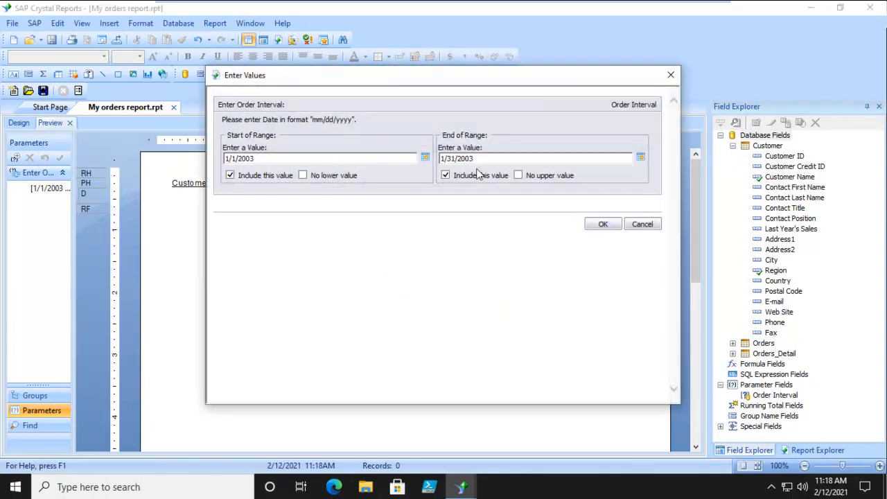
left_click(534, 158)
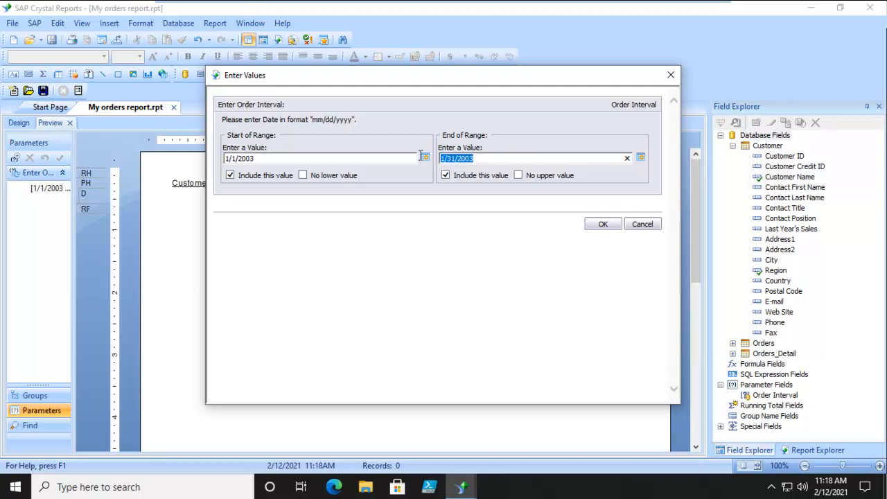
type("31/1/")
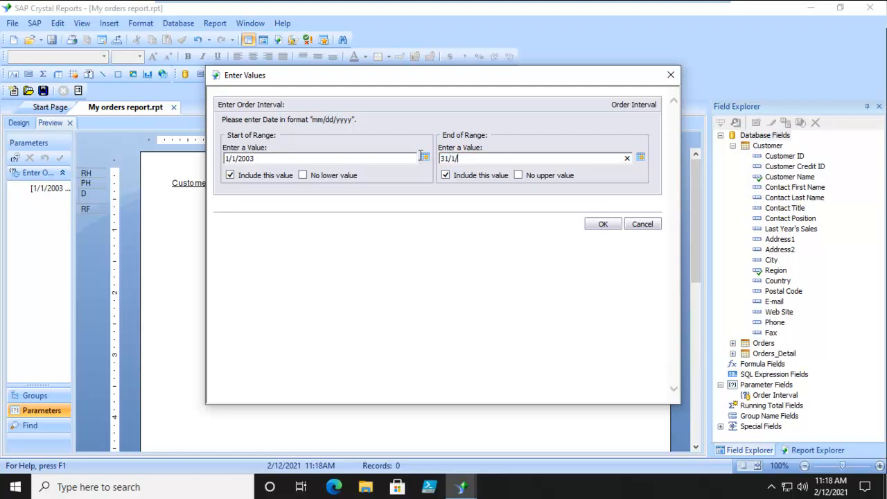
type("2003")
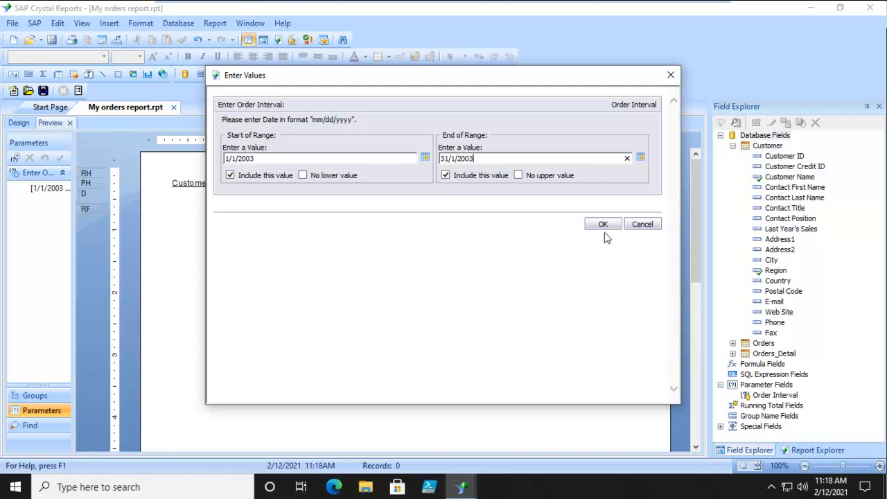
left_click(603, 223)
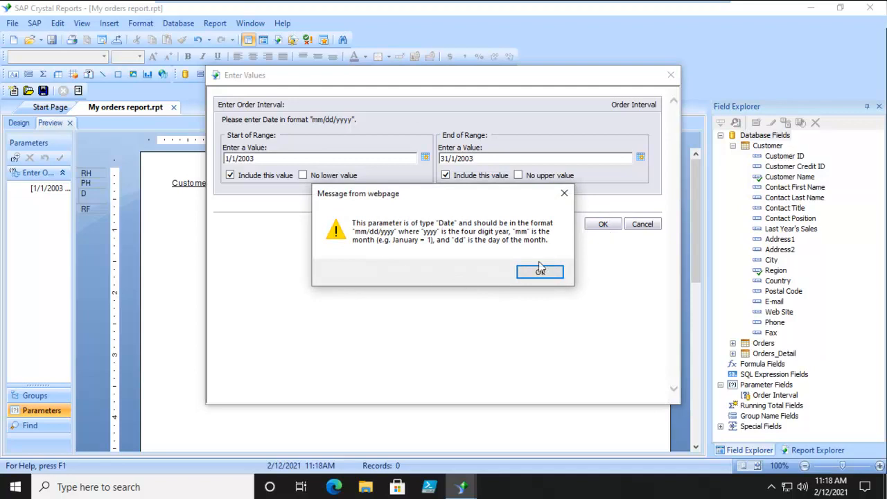
left_click(540, 271)
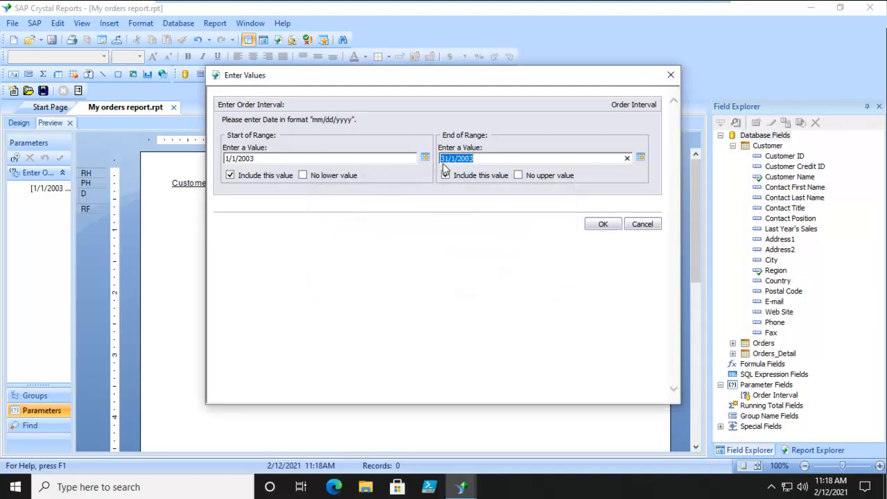
type("1/6/")
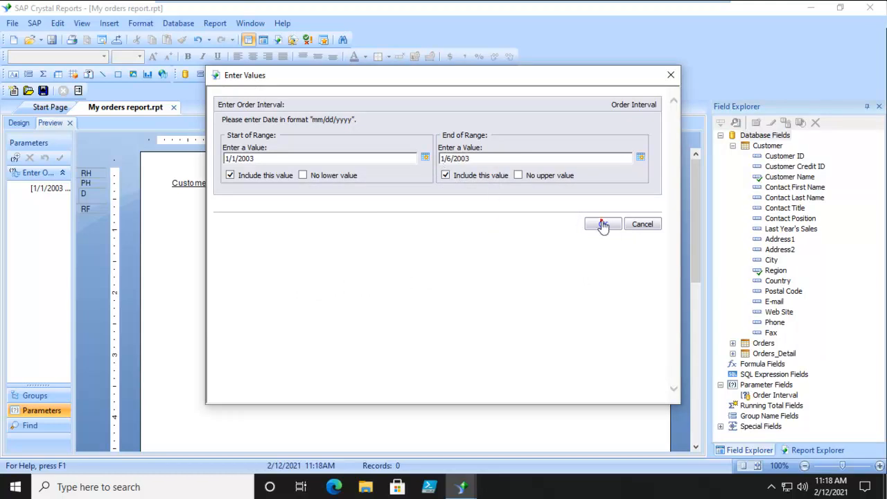
left_click(603, 224)
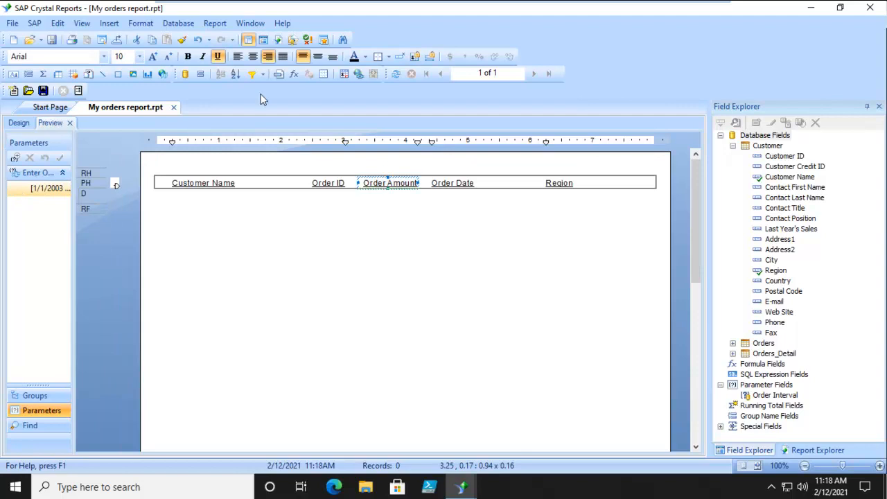
Refresh with an Order Interval of 1/1/2004 to 1/1/2005 and scroll the results
left_click(396, 74)
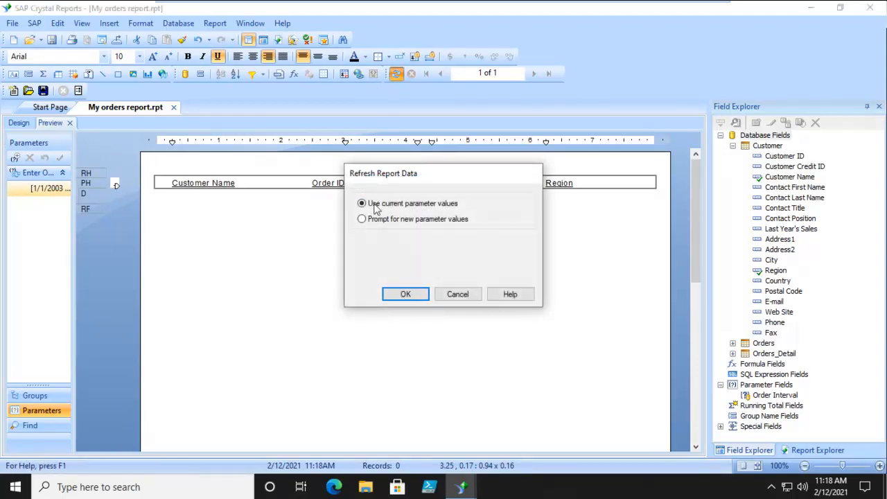
left_click(405, 294)
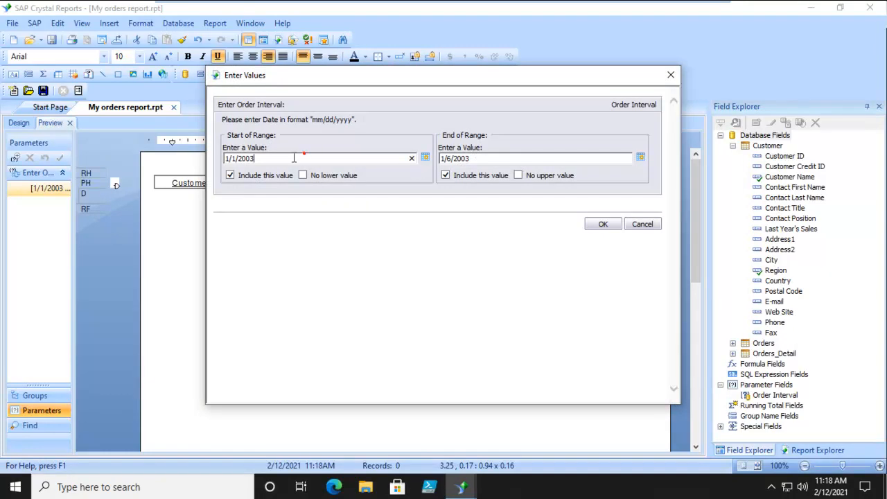
key("BackSpace")
type("4")
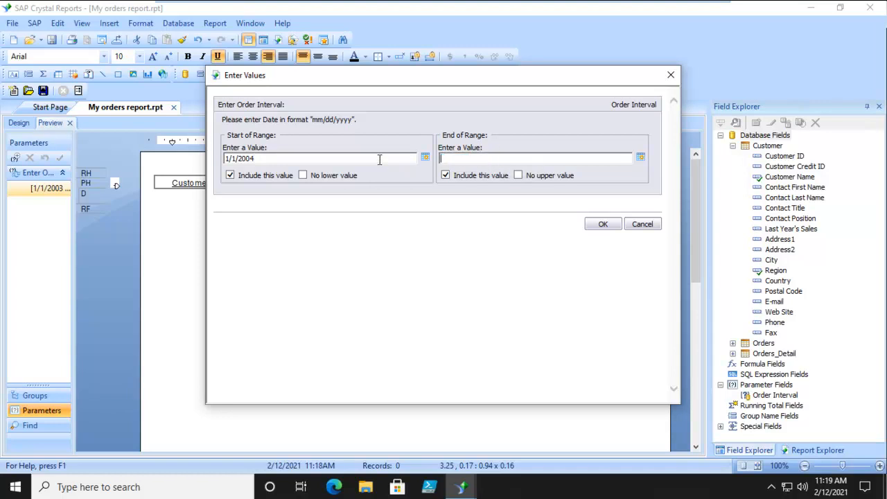
type("1/1/2005")
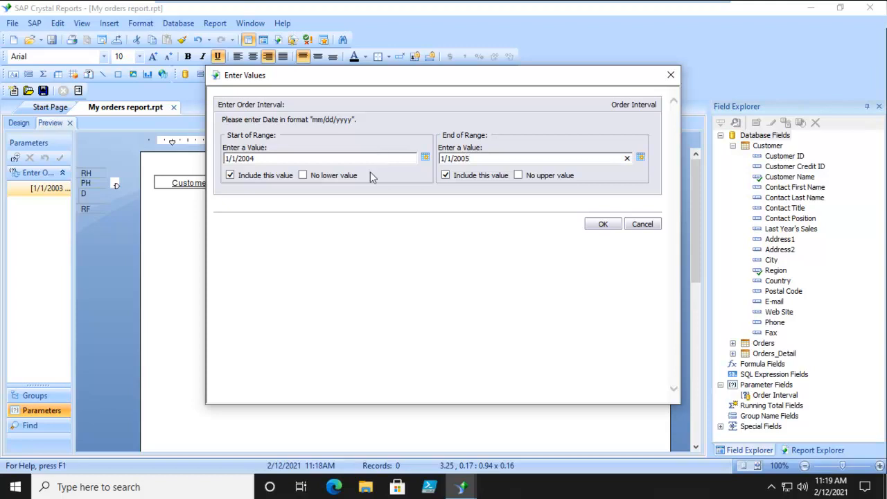
left_click(603, 224)
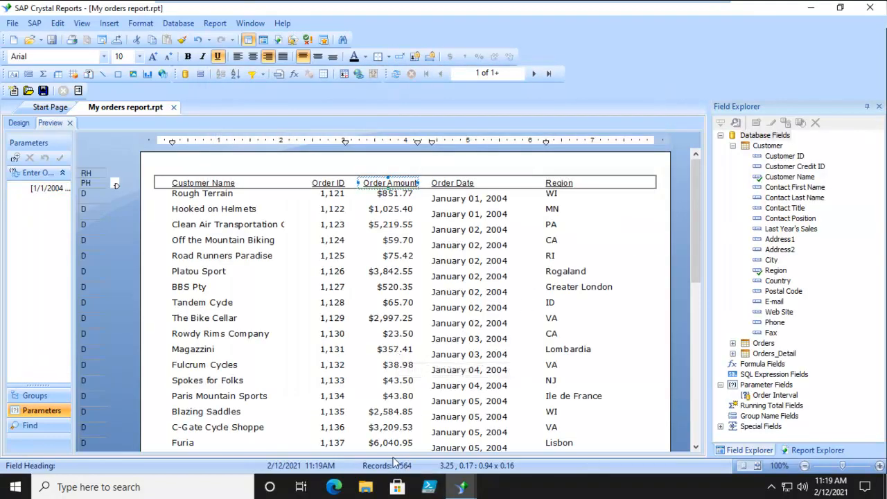
scroll("down", 3)
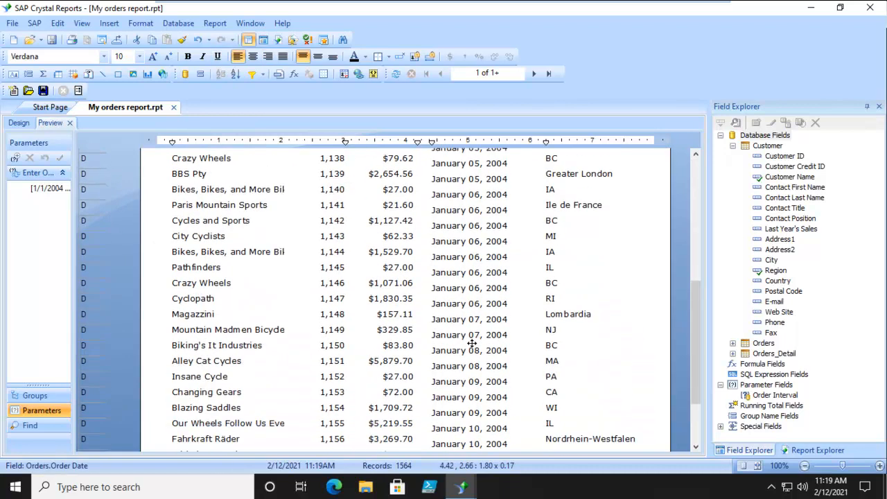